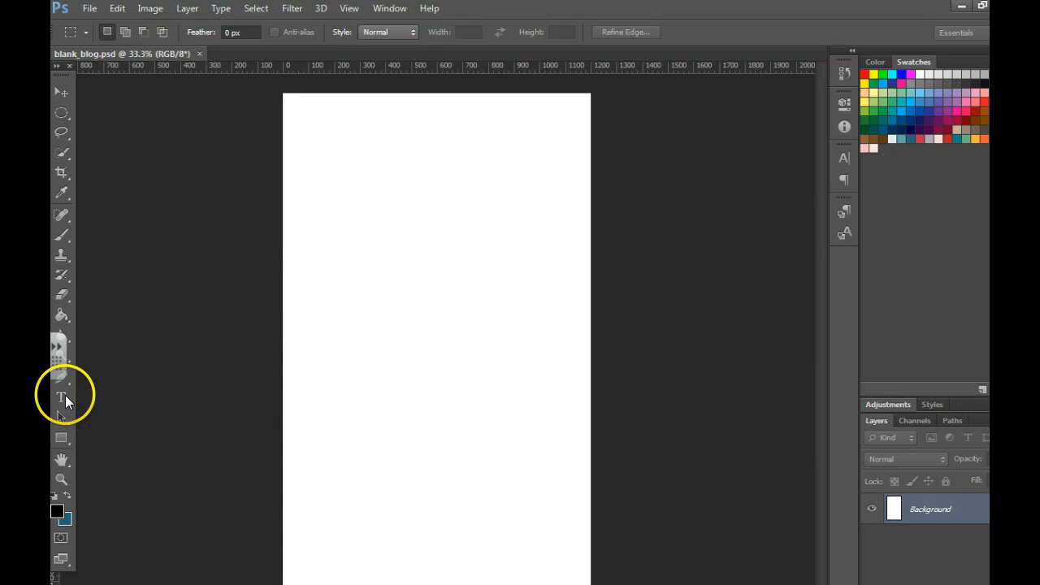
Draw an empty paragraph text box near the top-left with the Horizontal Type tool
{"action": "left_click", "coordinate": [62, 398]}
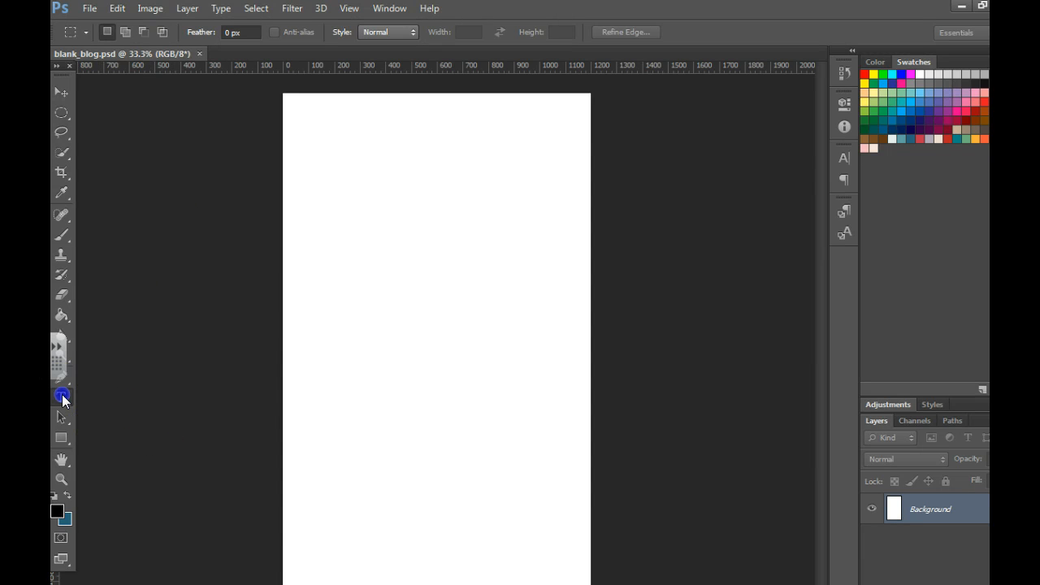
{"action": "left_click", "coordinate": [62, 397]}
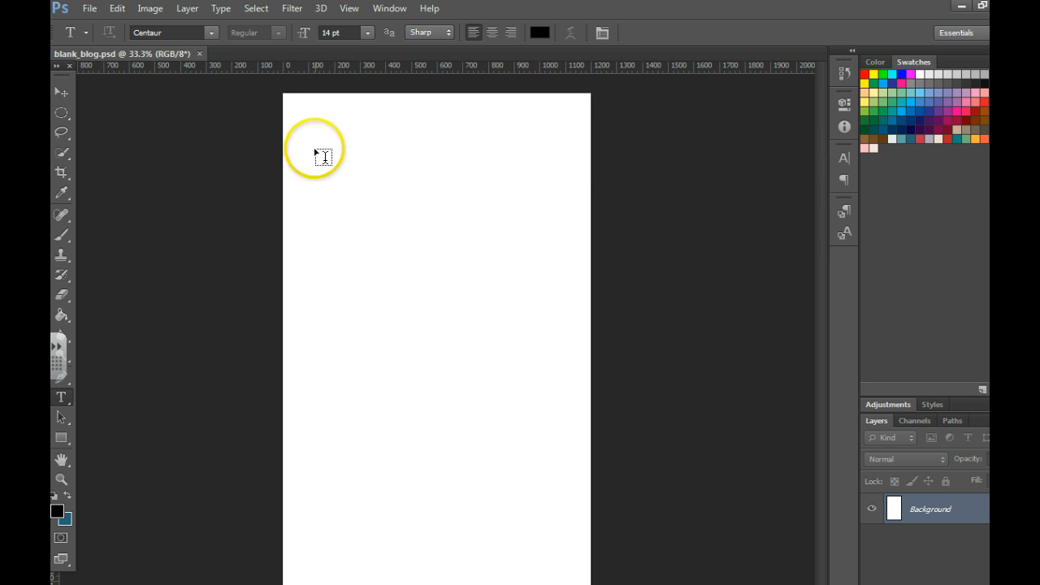
{"action": "left_click_drag", "start_coordinate": [310, 146], "coordinate": [502, 283]}
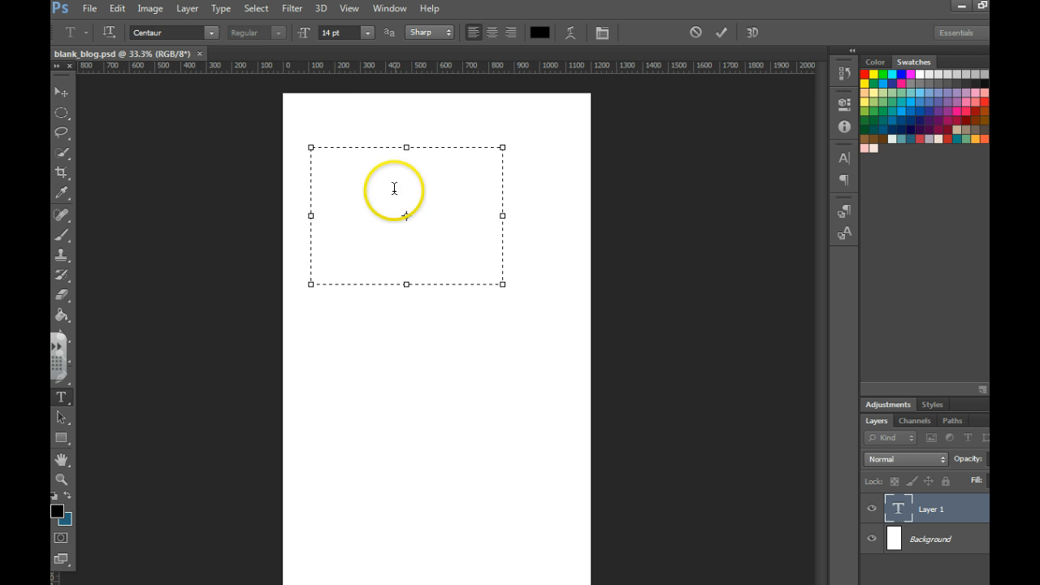
Fill the text box with placeholder text via Type > Paste Lorem Ipsum
{"action": "left_click", "coordinate": [221, 8]}
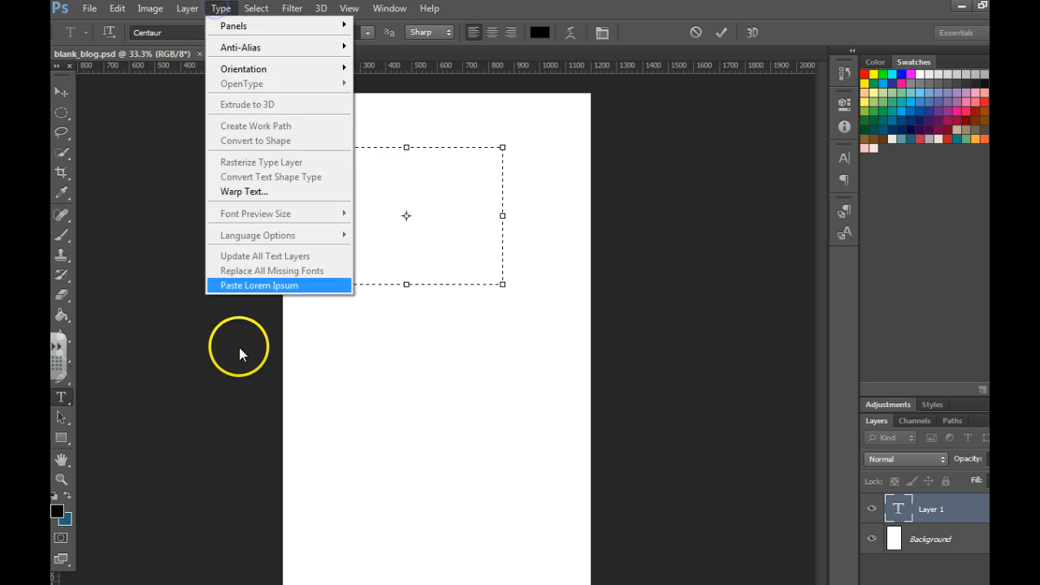
{"action": "left_click", "coordinate": [258, 286]}
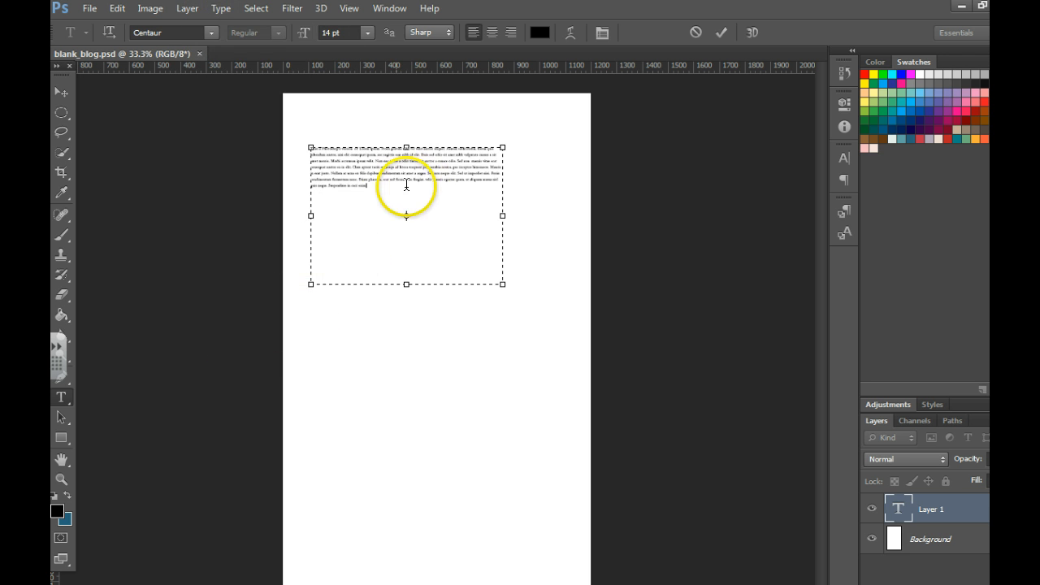
{"action": "mouse_move", "coordinate": [62, 481]}
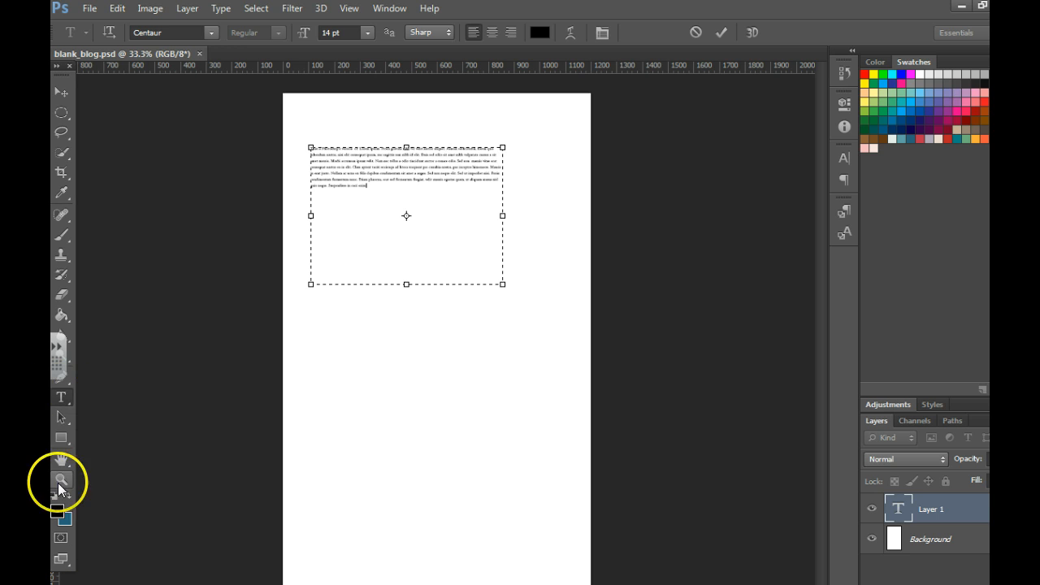
{"action": "mouse_move", "coordinate": [312, 340]}
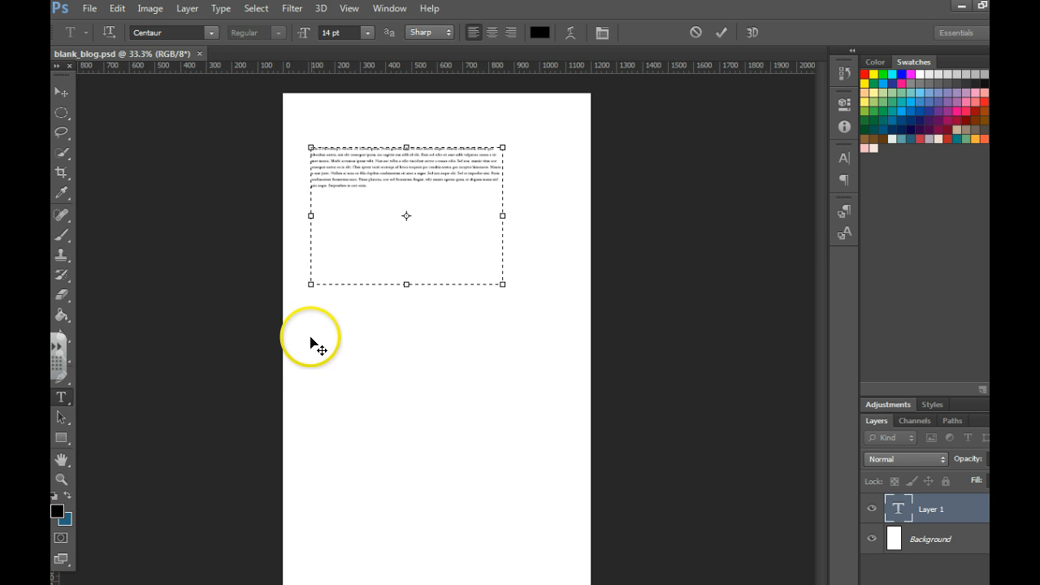
{"action": "mouse_move", "coordinate": [279, 373]}
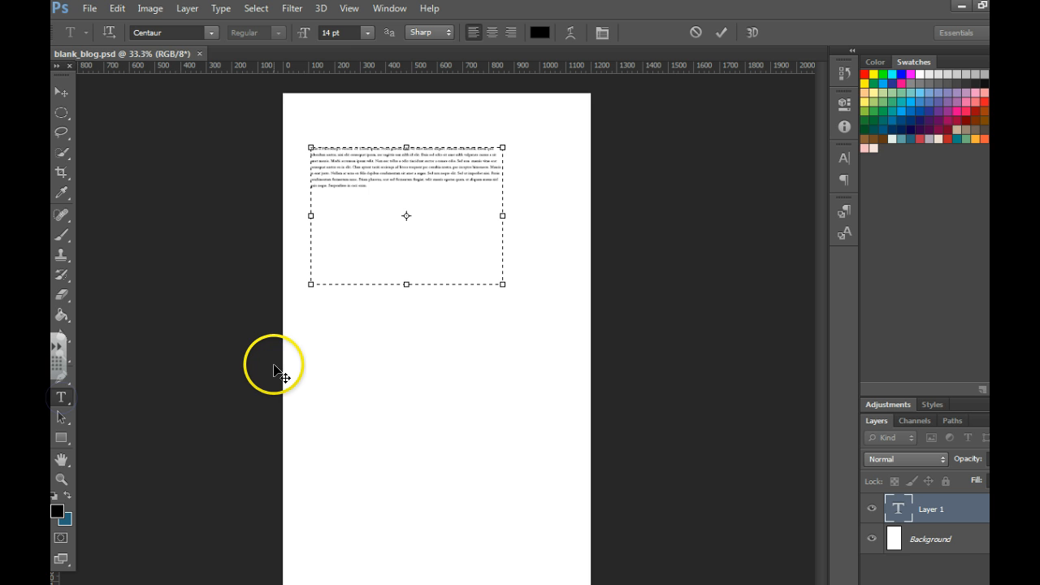
{"action": "mouse_move", "coordinate": [307, 409]}
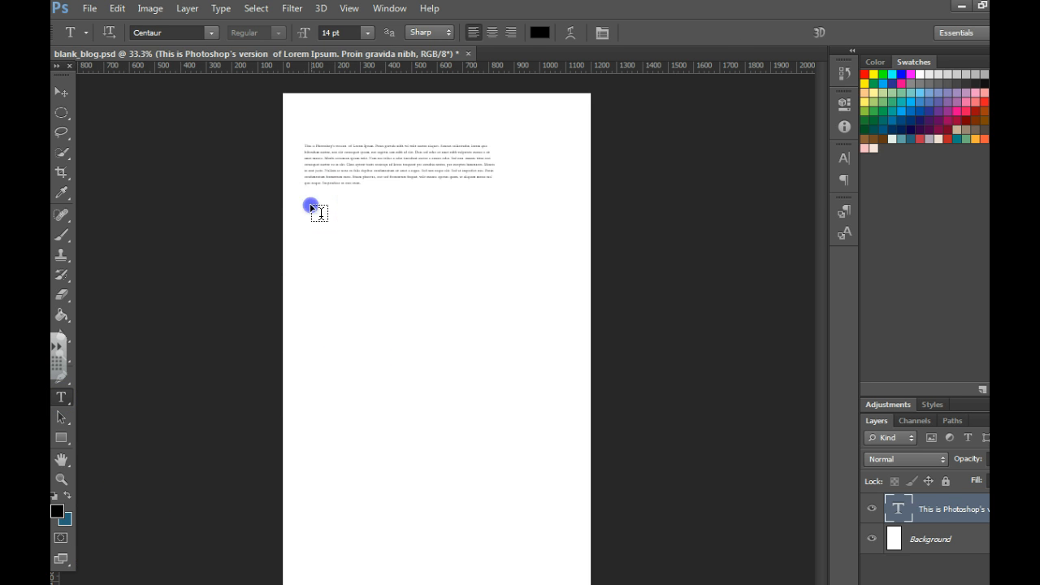
Start a point text layer just below the lorem ipsum paragraph
{"action": "left_click", "coordinate": [312, 204]}
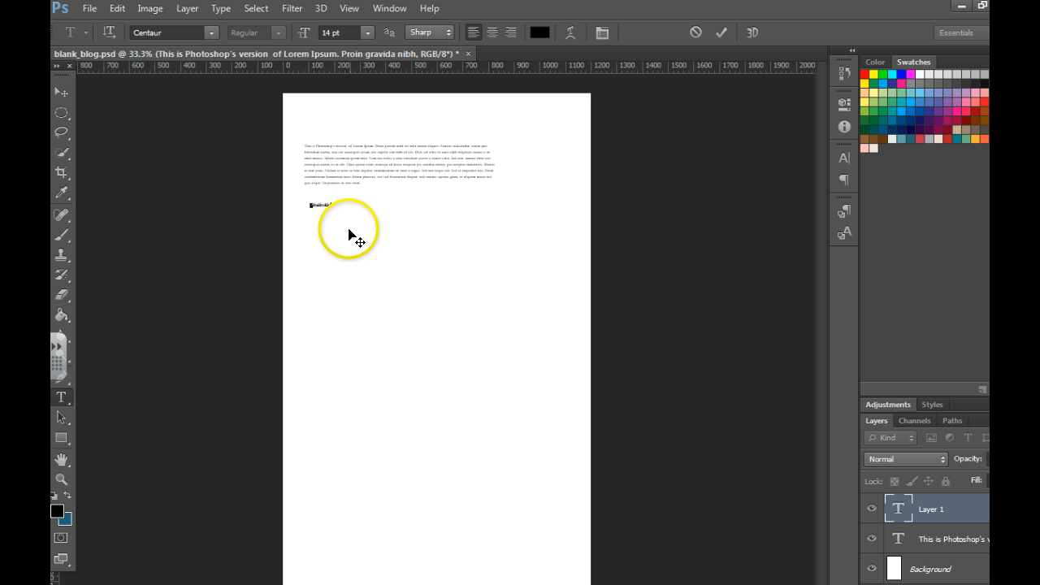
{"action": "mouse_move", "coordinate": [416, 236]}
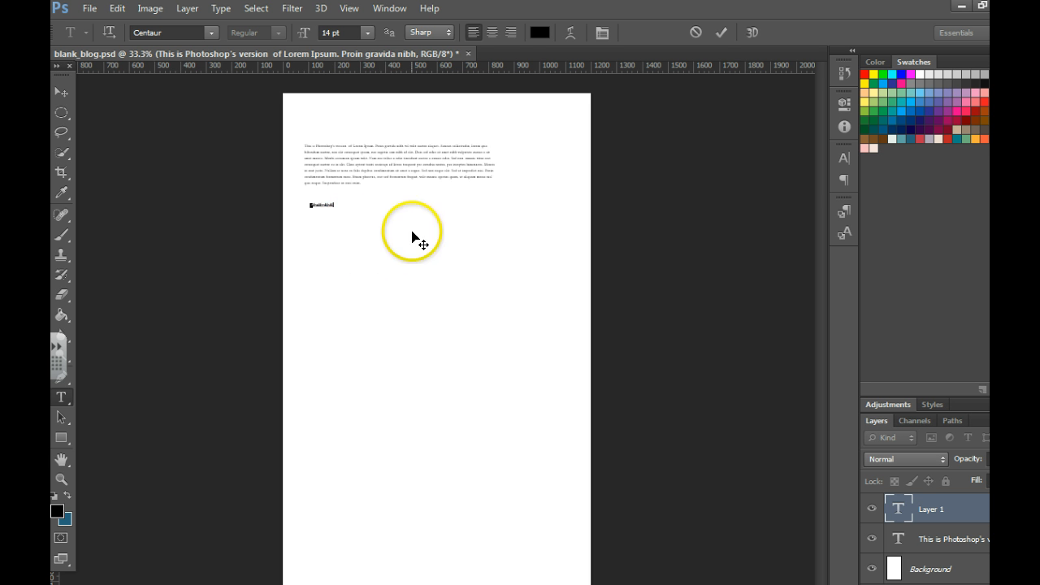
{"action": "mouse_move", "coordinate": [660, 241]}
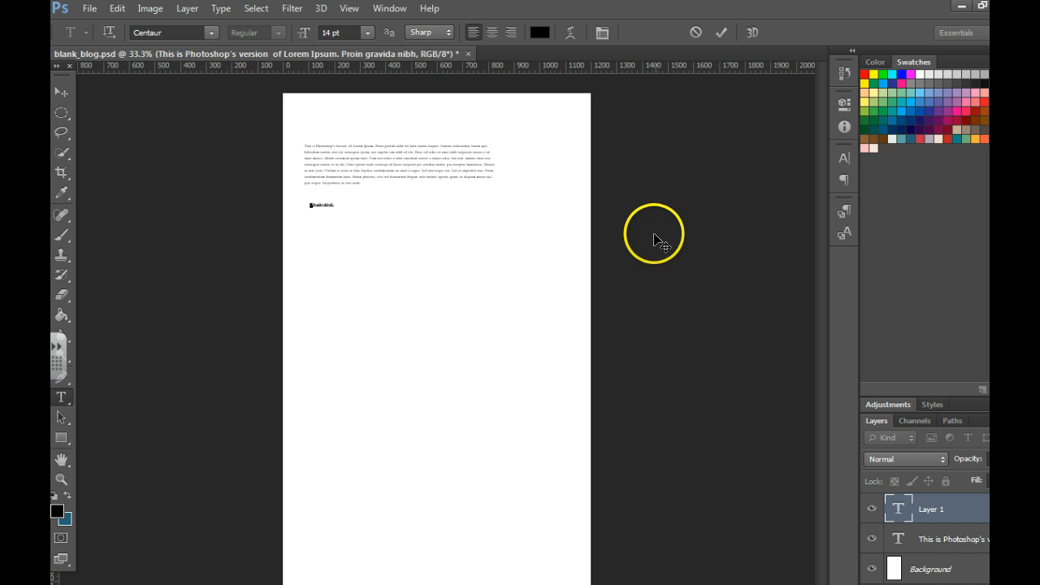
{"action": "mouse_move", "coordinate": [770, 182]}
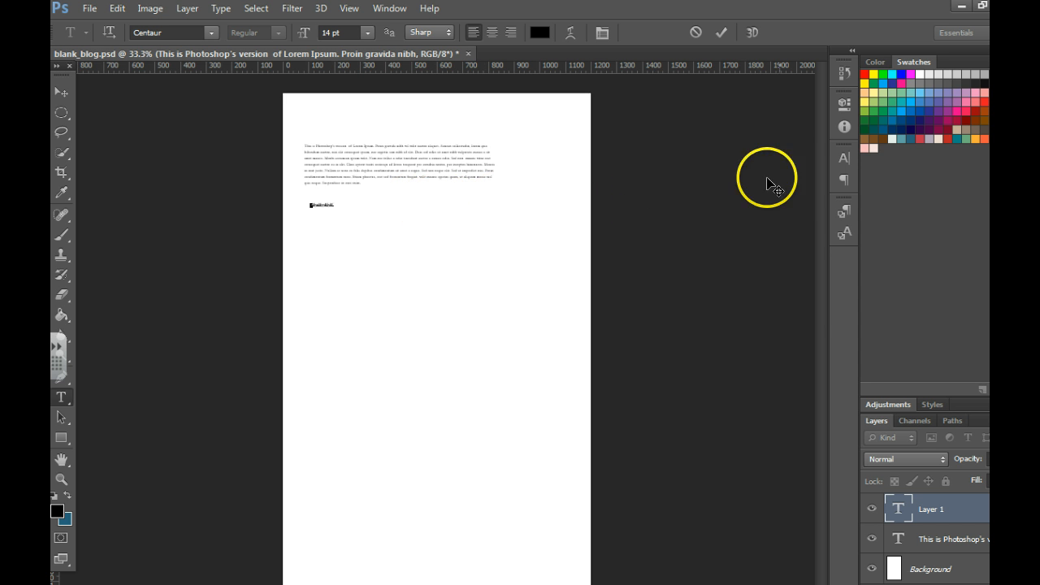
Show the Character panel for formatting the point text
{"action": "left_click", "coordinate": [843, 158]}
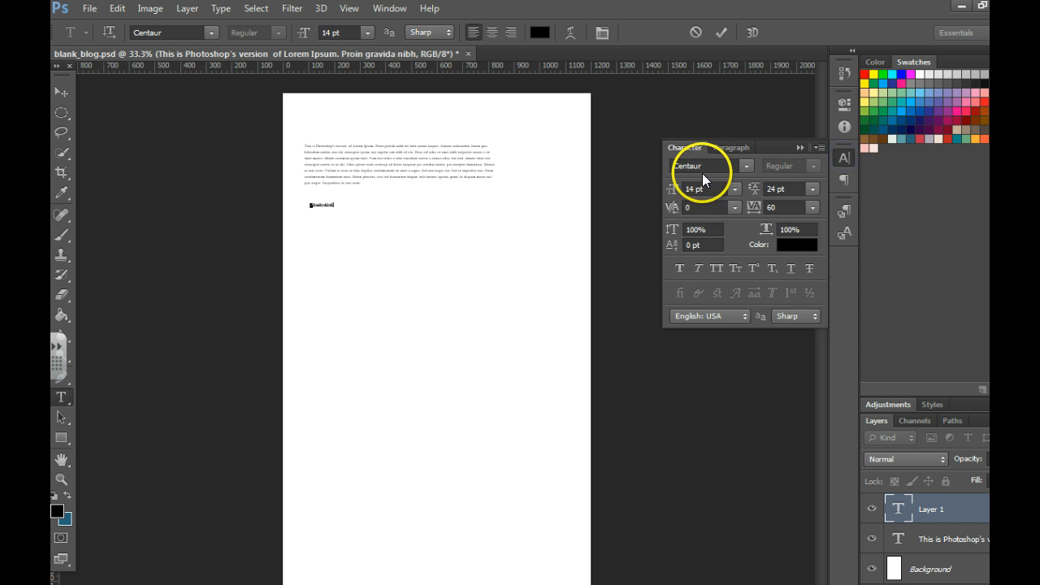
{"action": "mouse_move", "coordinate": [494, 367]}
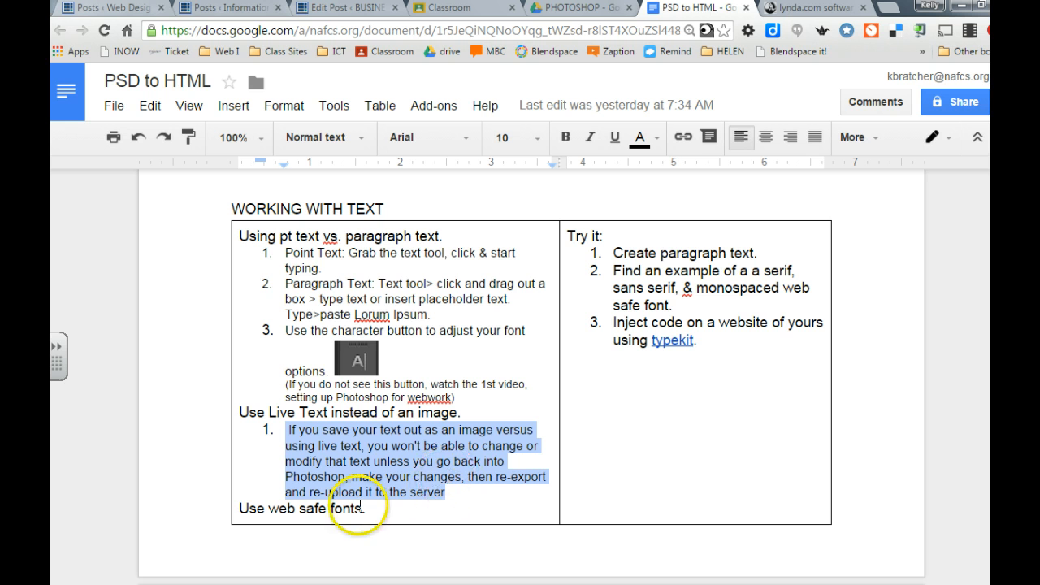
{"action": "mouse_move", "coordinate": [350, 431]}
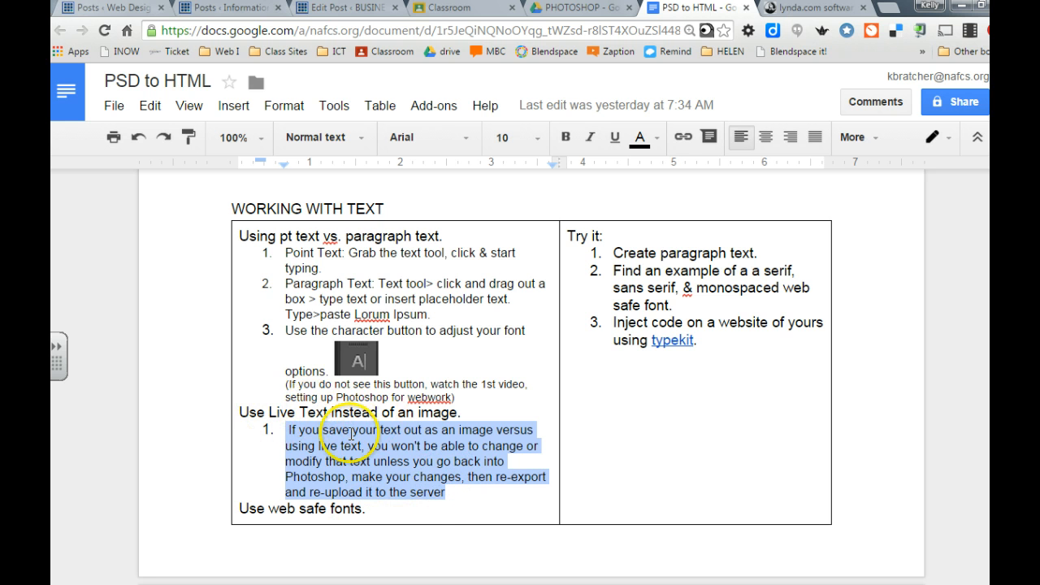
Scroll the lesson notes to the web-safe fonts list and select the word typekit
{"action": "scroll", "scroll_direction": "down", "scroll_amount": 3}
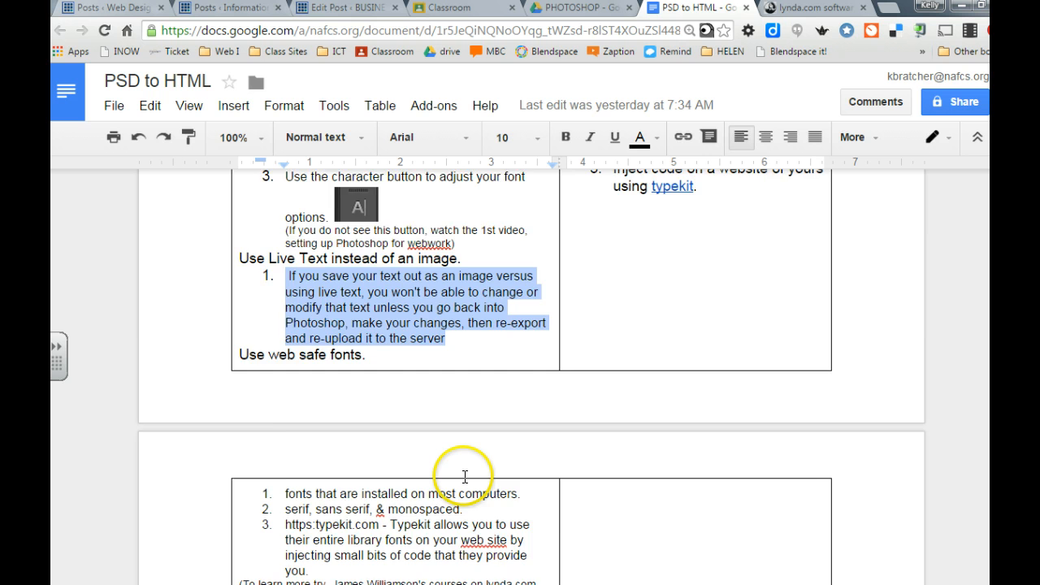
{"action": "scroll", "scroll_direction": "down", "scroll_amount": 3}
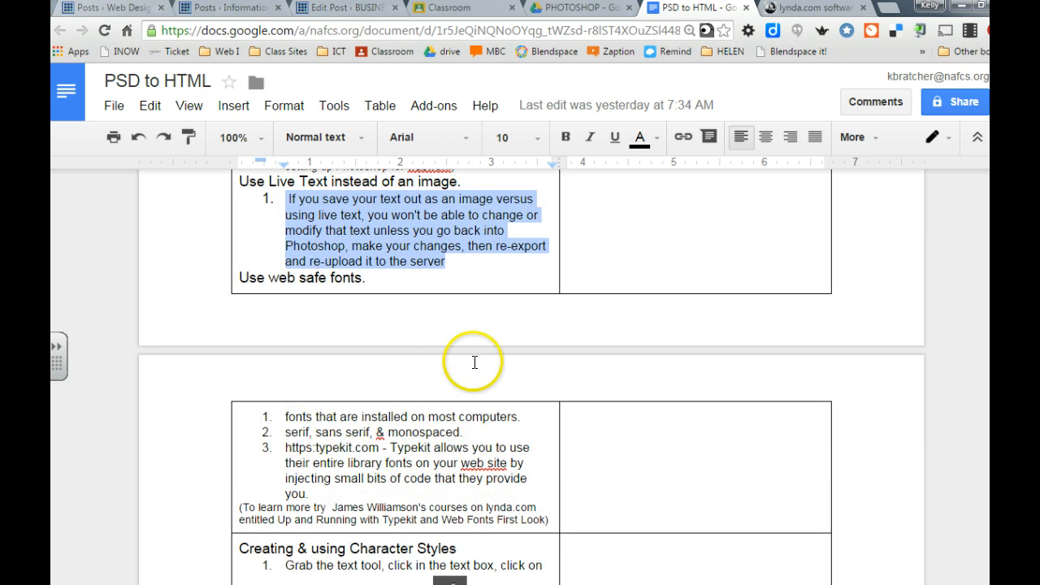
{"action": "mouse_move", "coordinate": [406, 438]}
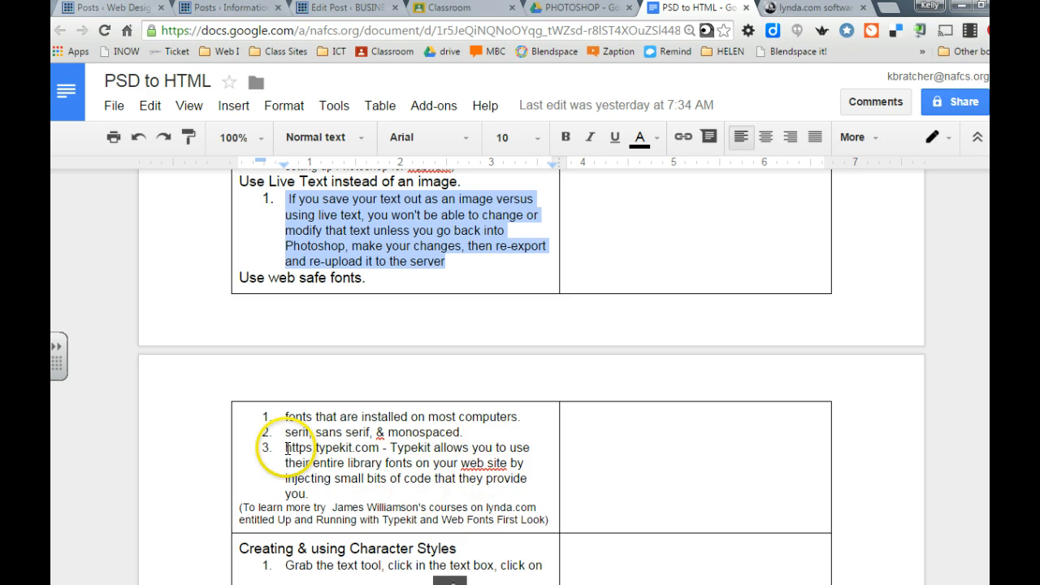
{"action": "double_click", "coordinate": [344, 447]}
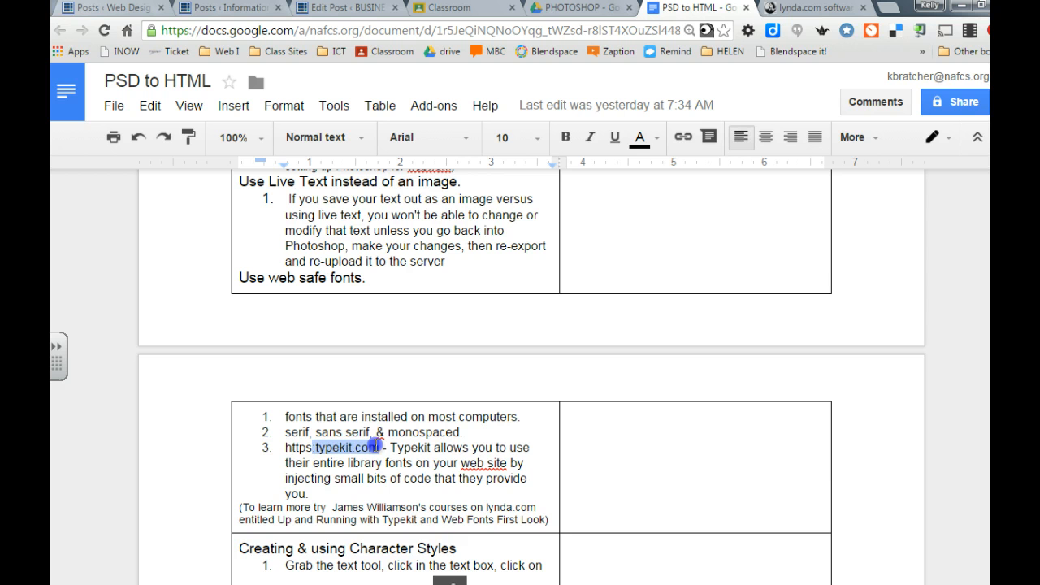